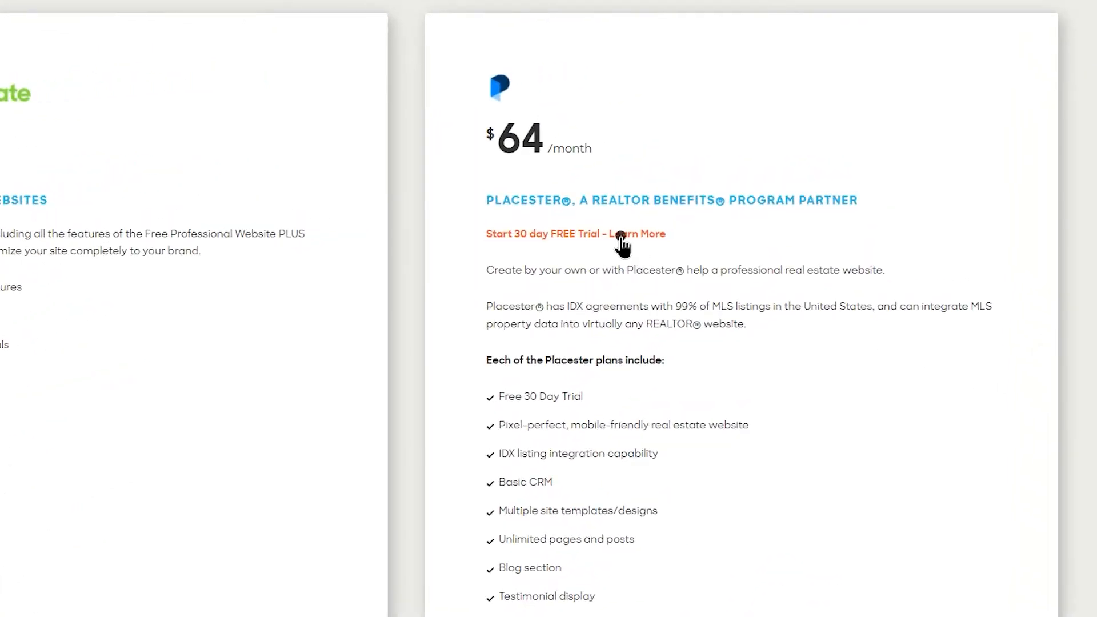
Start the Placester 30-day free trial and submit the sign-up form to create the account.
{"action": "left_click", "coordinate": [618, 233]}
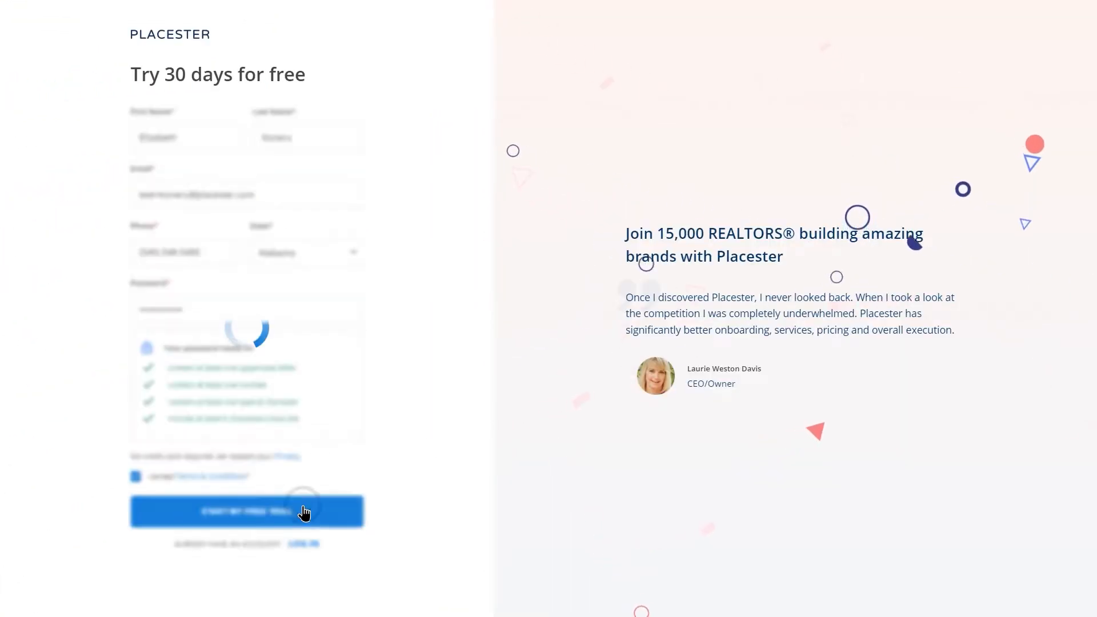
{"action": "left_click", "coordinate": [246, 511]}
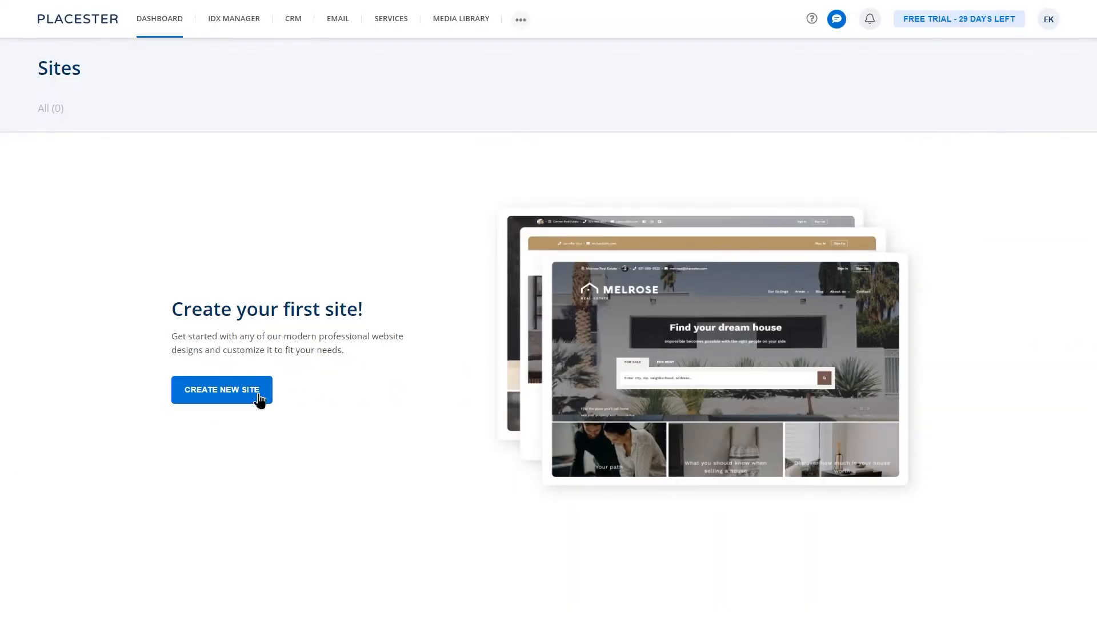
Create a new site from a chosen design and confirm the agent details.
{"action": "left_click", "coordinate": [221, 390]}
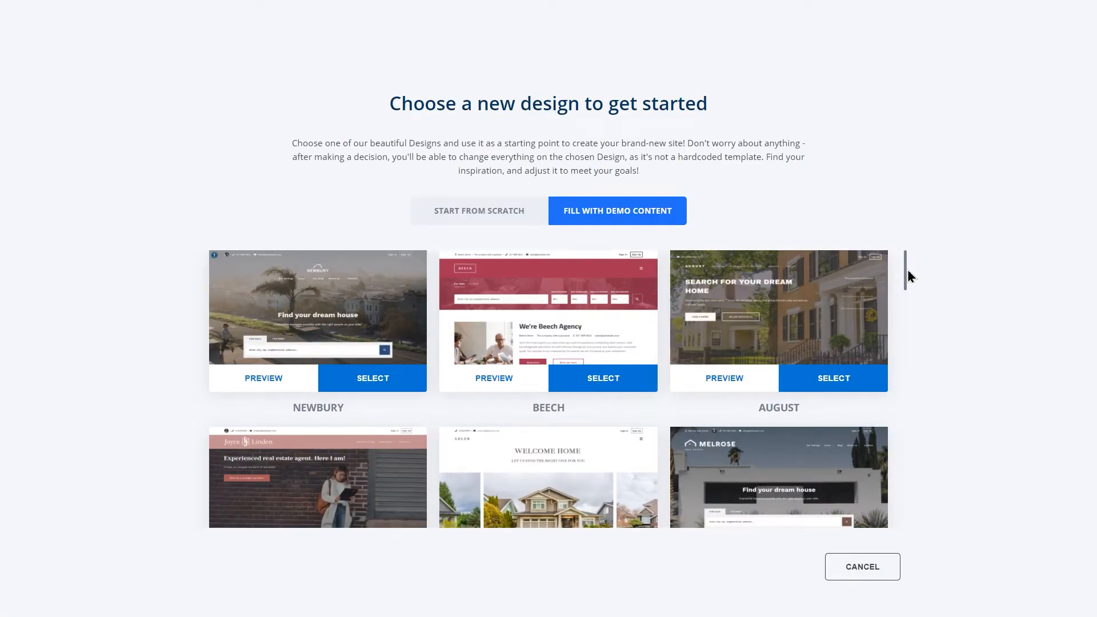
{"action": "scroll", "scroll_direction": "down", "scroll_amount": 3}
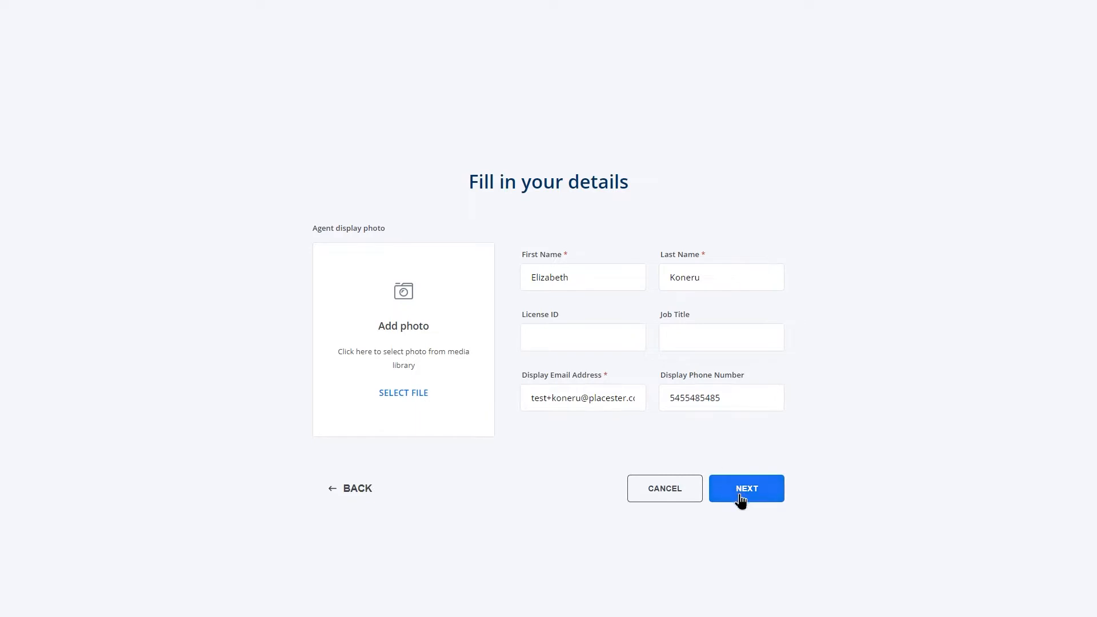
{"action": "left_click", "coordinate": [745, 488]}
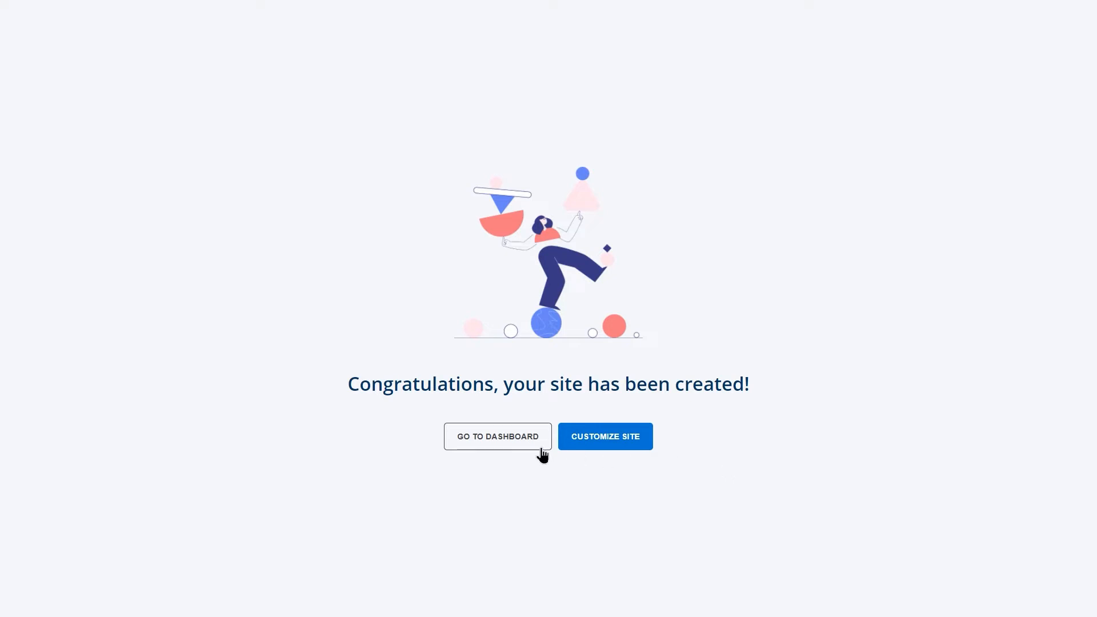
{"action": "left_click", "coordinate": [497, 435]}
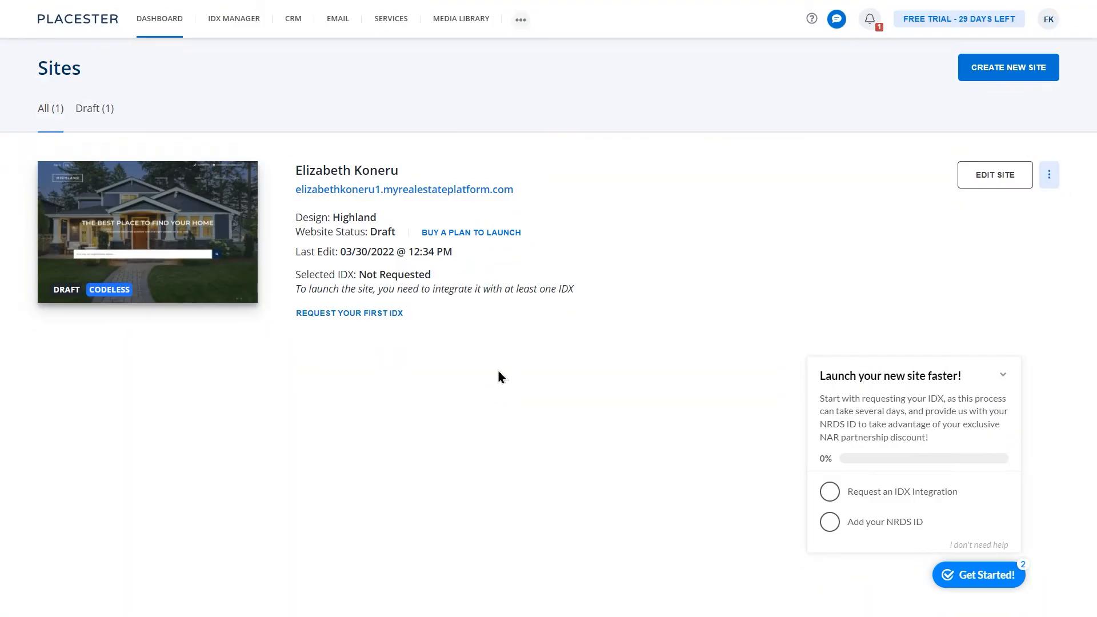
{"action": "scroll", "scroll_direction": "down", "scroll_amount": 3}
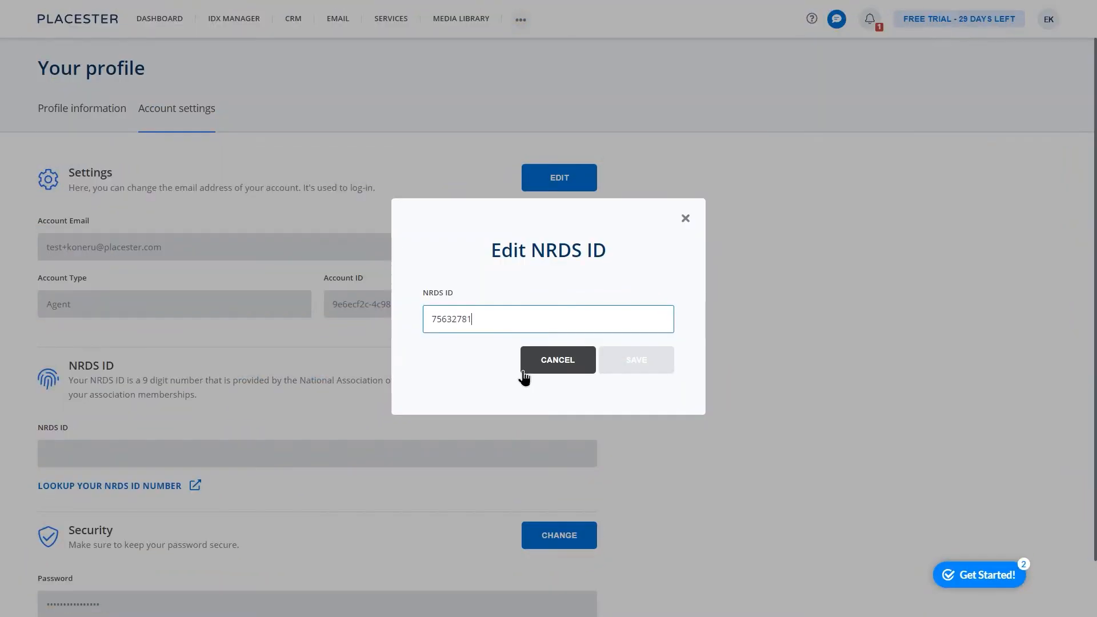
{"action": "left_click", "coordinate": [635, 360]}
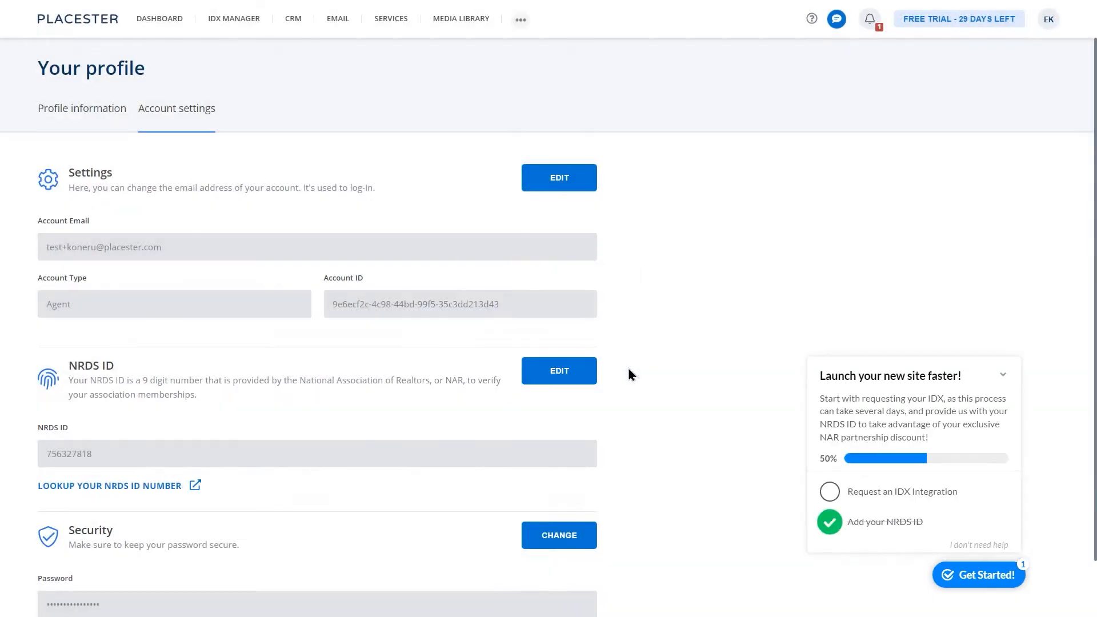
{"action": "mouse_move", "coordinate": [801, 429]}
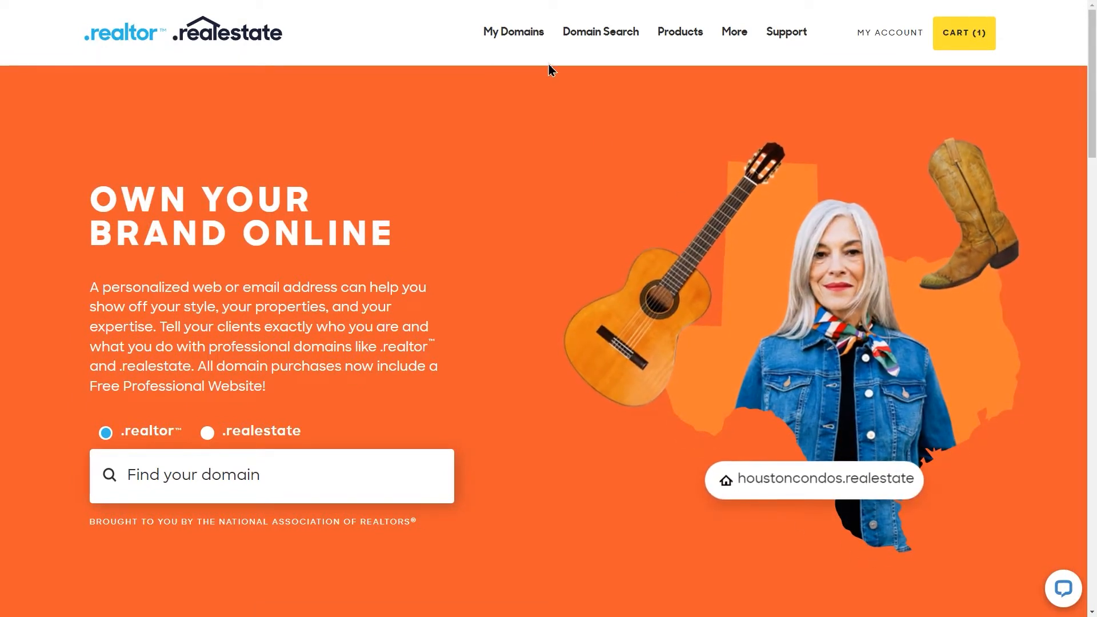
Manage the .realestate domain from My Domains and view its Website setup options.
{"action": "left_click", "coordinate": [513, 32]}
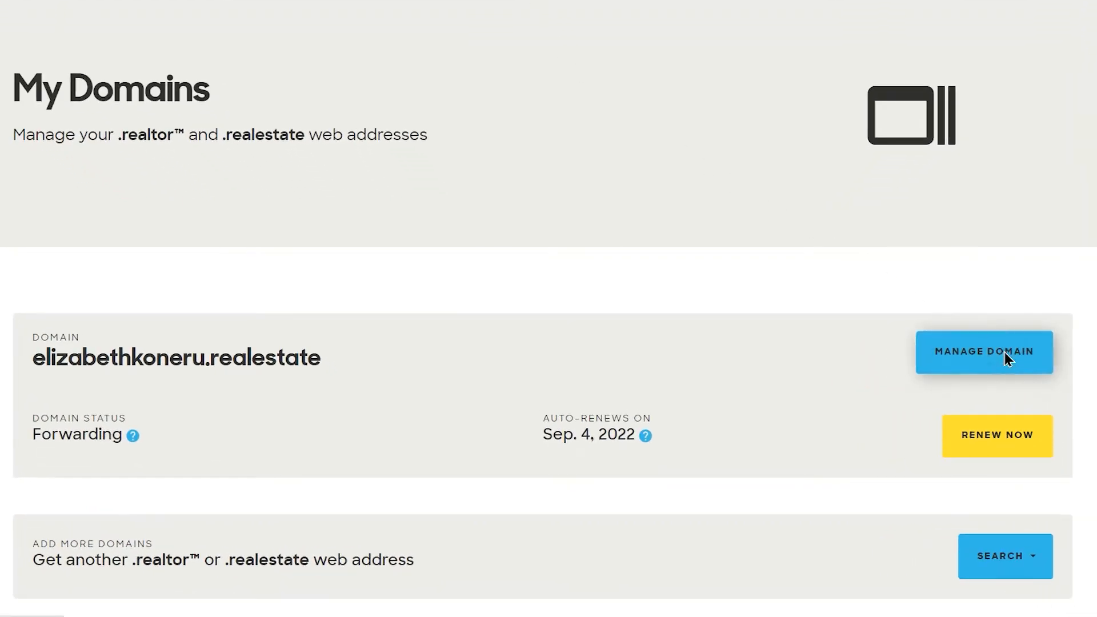
{"action": "left_click", "coordinate": [984, 351]}
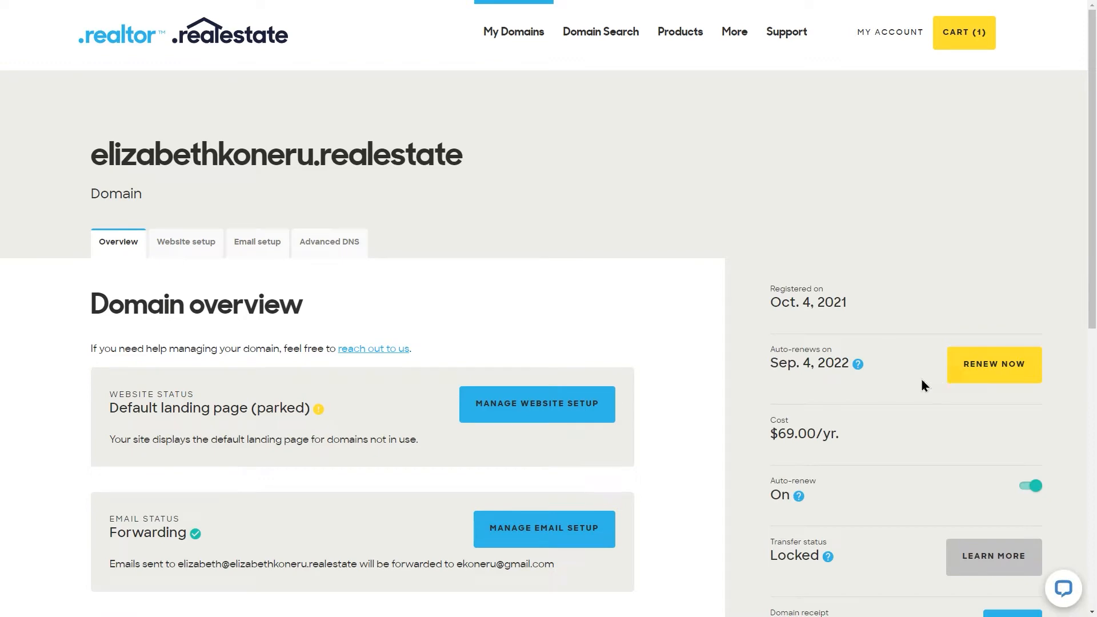
{"action": "left_click", "coordinate": [185, 242]}
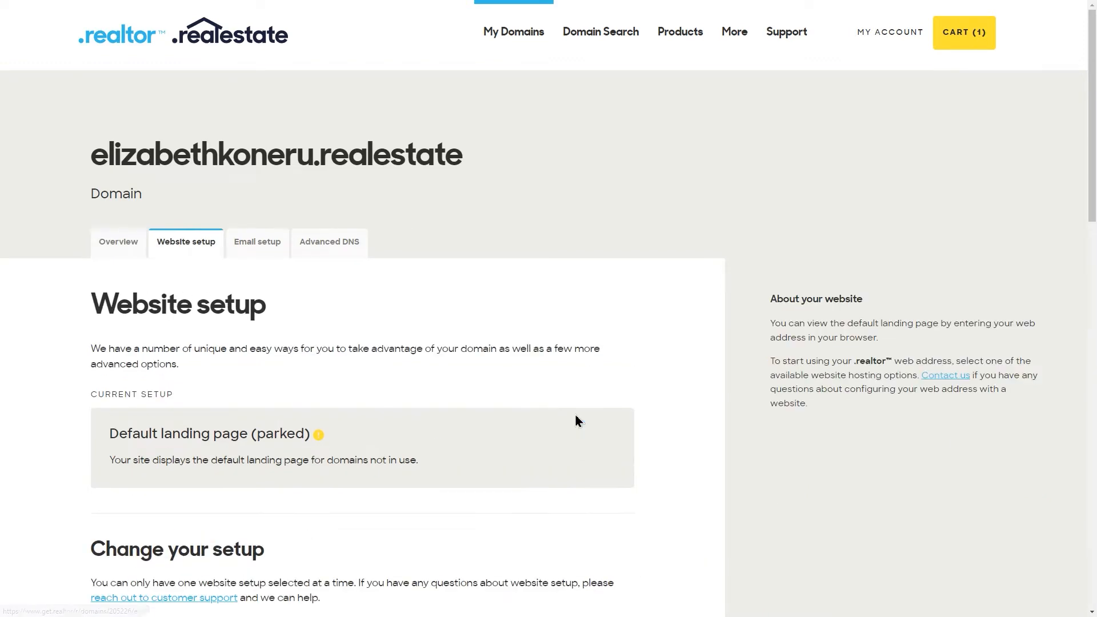
Choose the own-web-hosting option to reach the domain's Advanced DNS records.
{"action": "scroll", "scroll_direction": "down", "scroll_amount": 3}
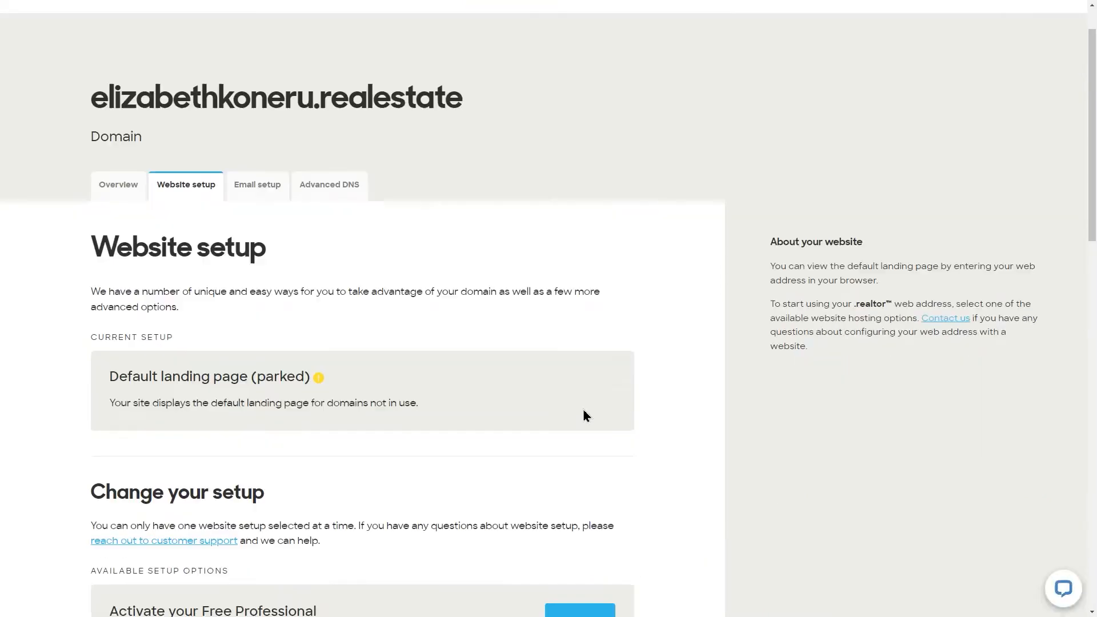
{"action": "scroll", "scroll_direction": "down", "scroll_amount": 3}
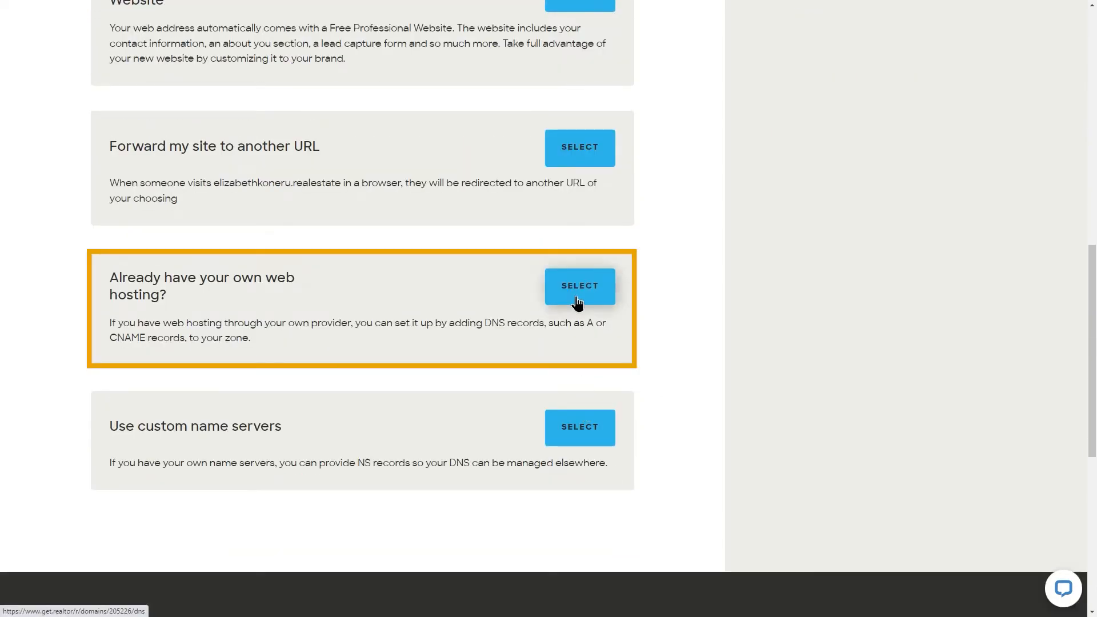
{"action": "left_click", "coordinate": [578, 285]}
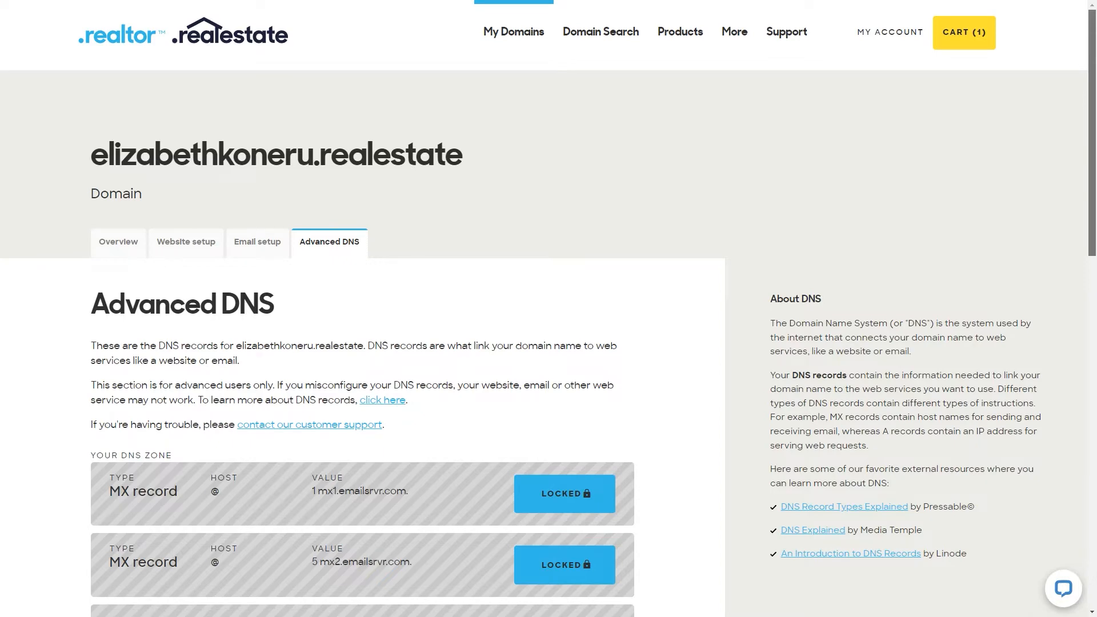
Add a root (@) A record pointing to 184.169.141.142 and begin another record.
{"action": "scroll", "scroll_direction": "down", "scroll_amount": 3}
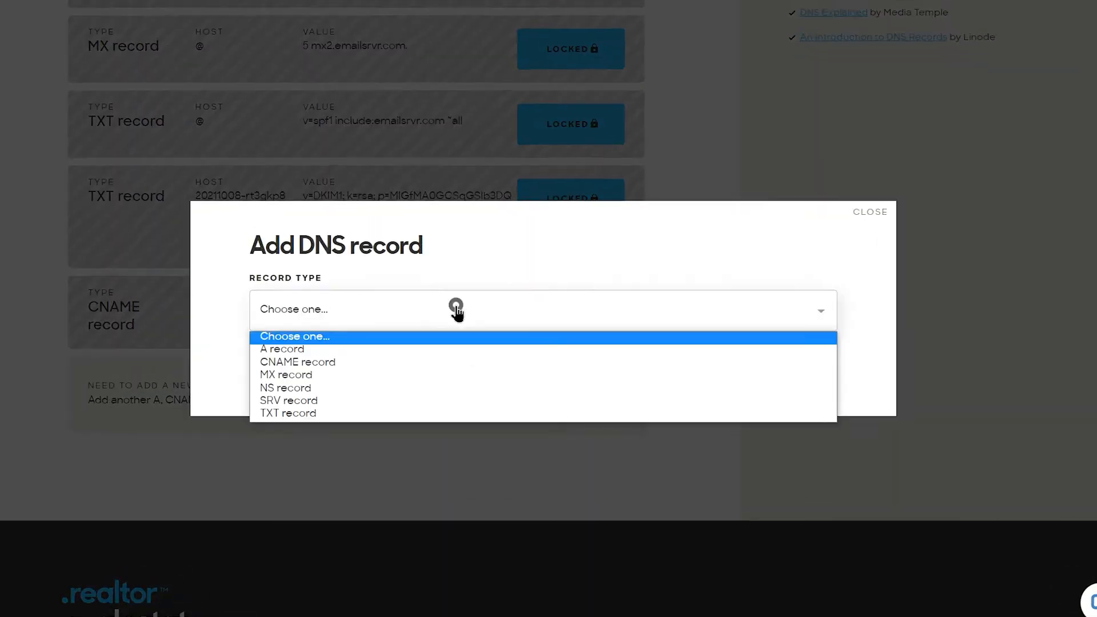
{"action": "left_click", "coordinate": [282, 348]}
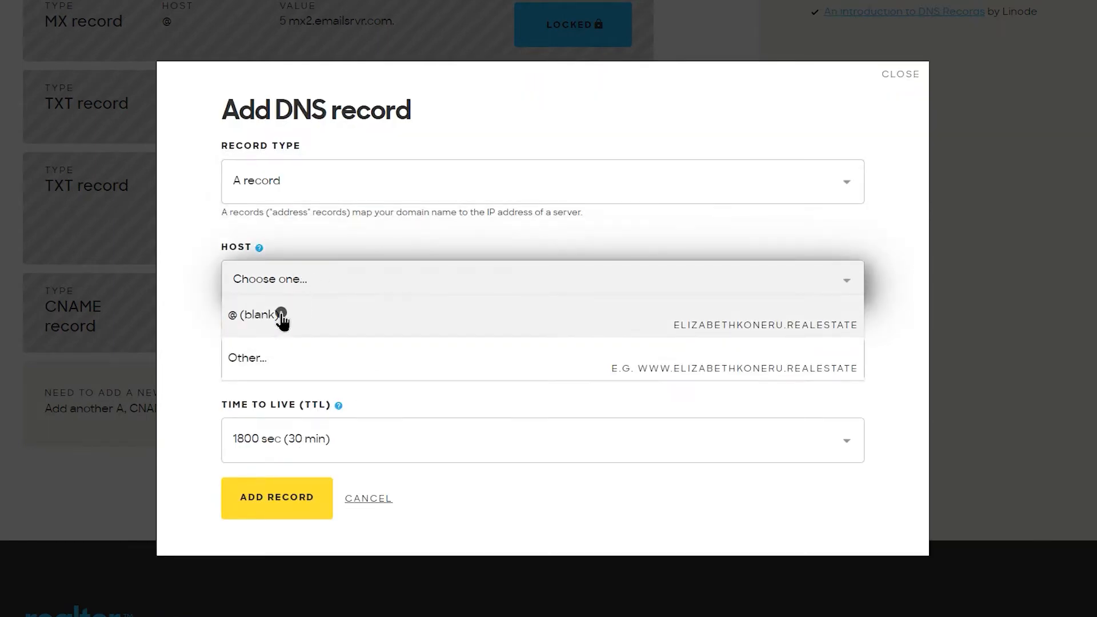
{"action": "left_click", "coordinate": [253, 315]}
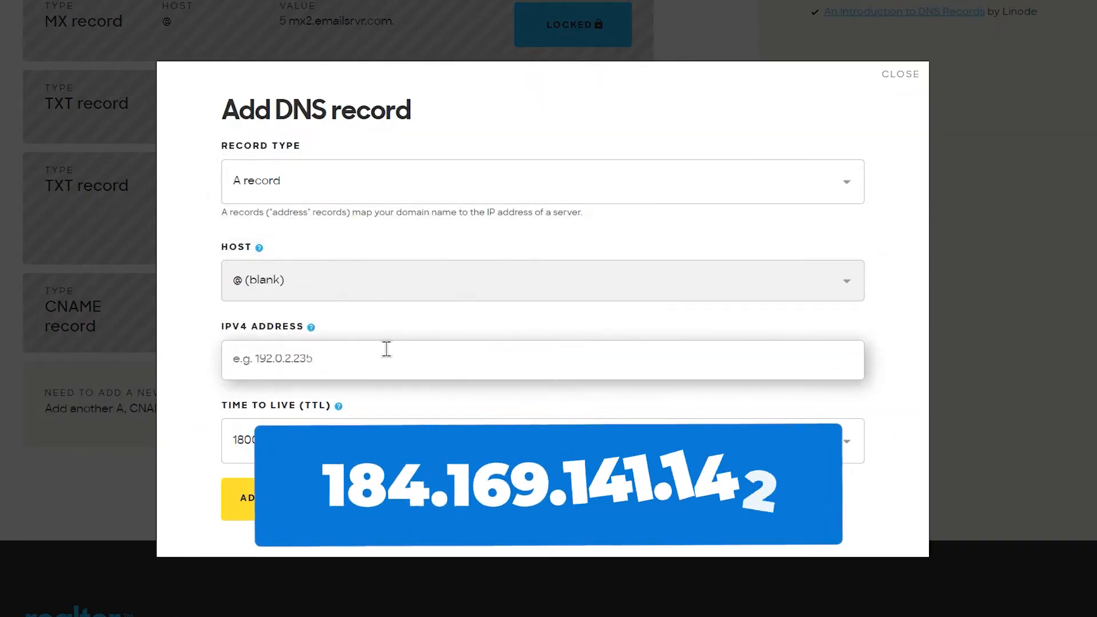
{"action": "type", "text": "184.169.141.142"}
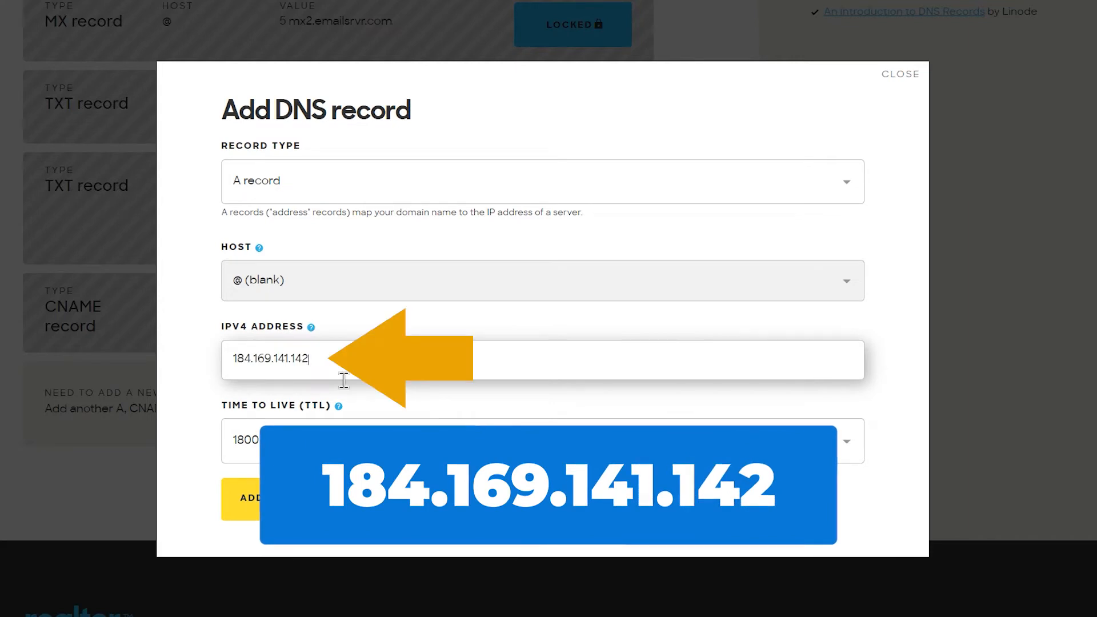
{"action": "left_click", "coordinate": [241, 497]}
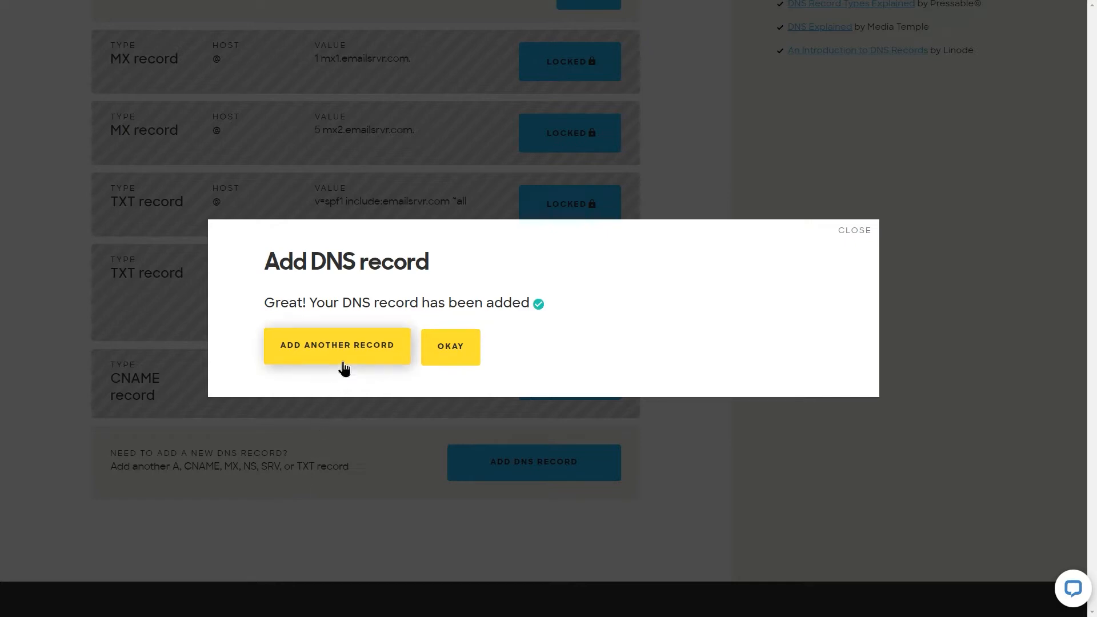
{"action": "left_click", "coordinate": [336, 345]}
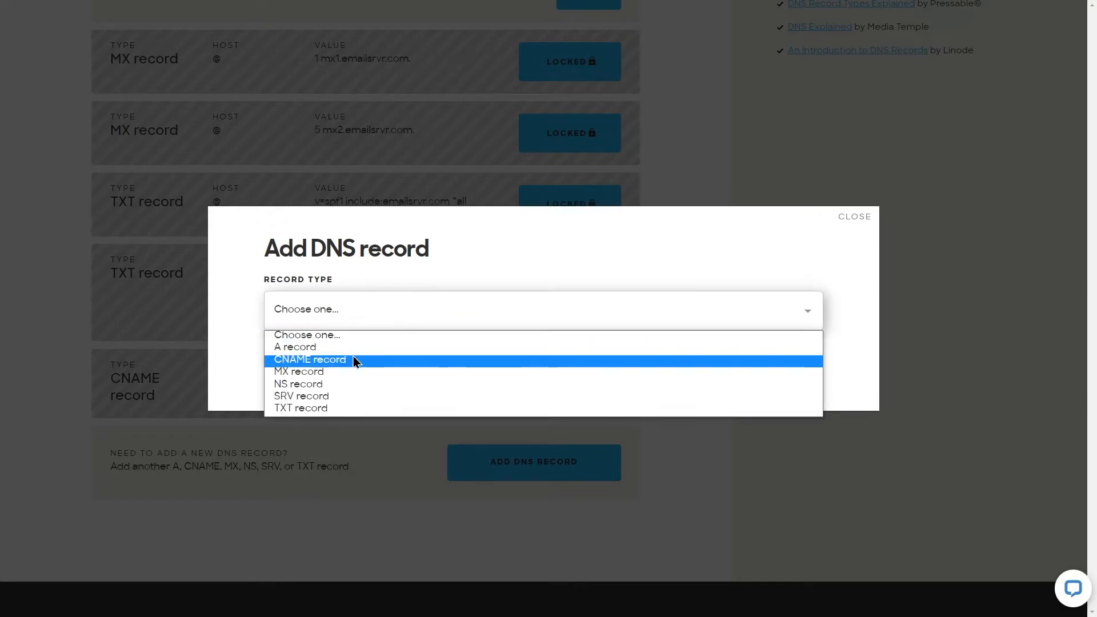
Add a www CNAME record targeting domains.myrealestateplatform.com. and begin another record.
{"action": "left_click", "coordinate": [310, 360]}
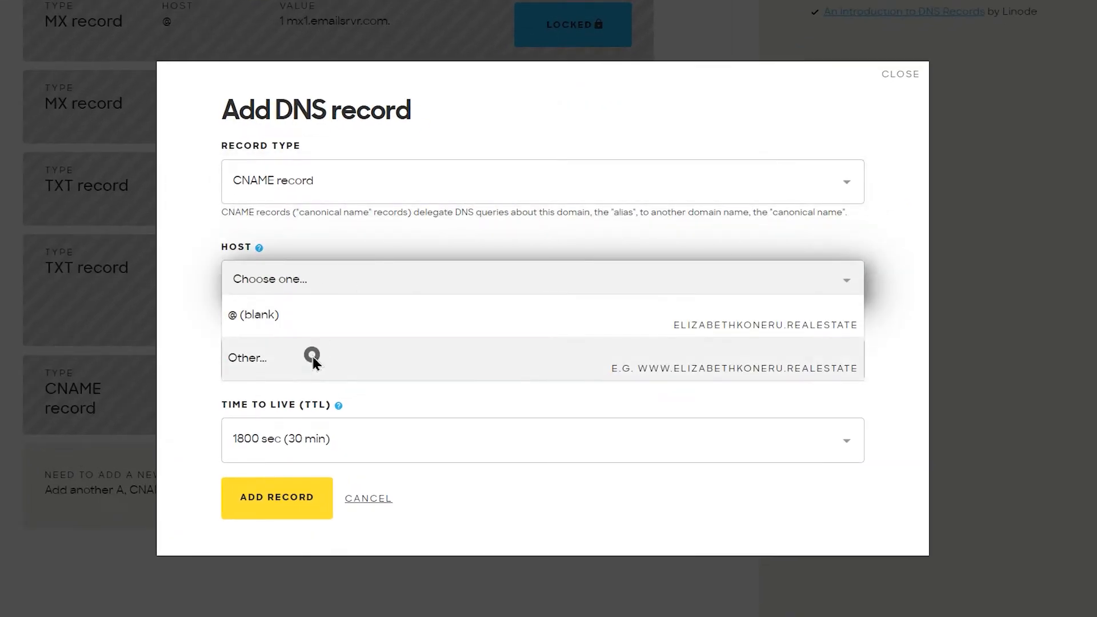
{"action": "left_click", "coordinate": [247, 358]}
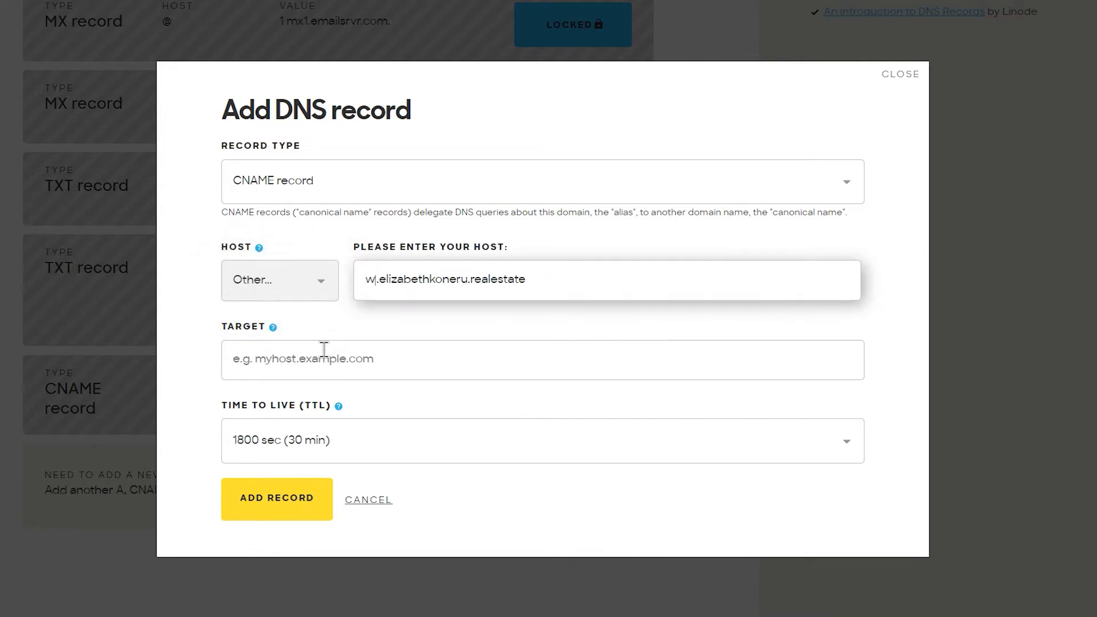
{"action": "type", "text": "domains"}
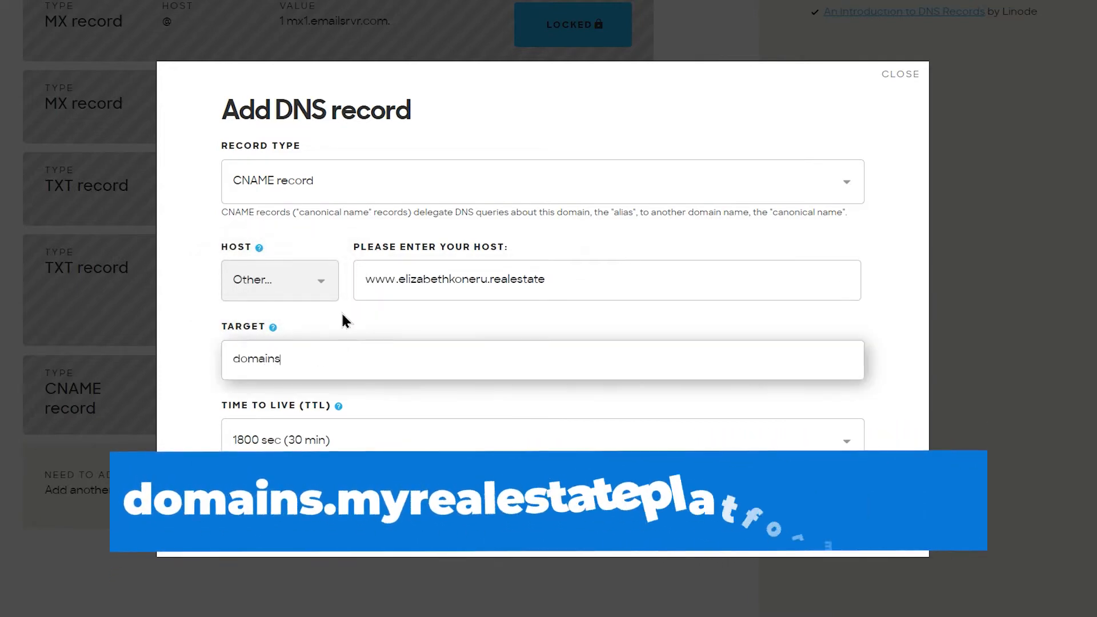
{"action": "type", "text": ".myrealestateplatform"}
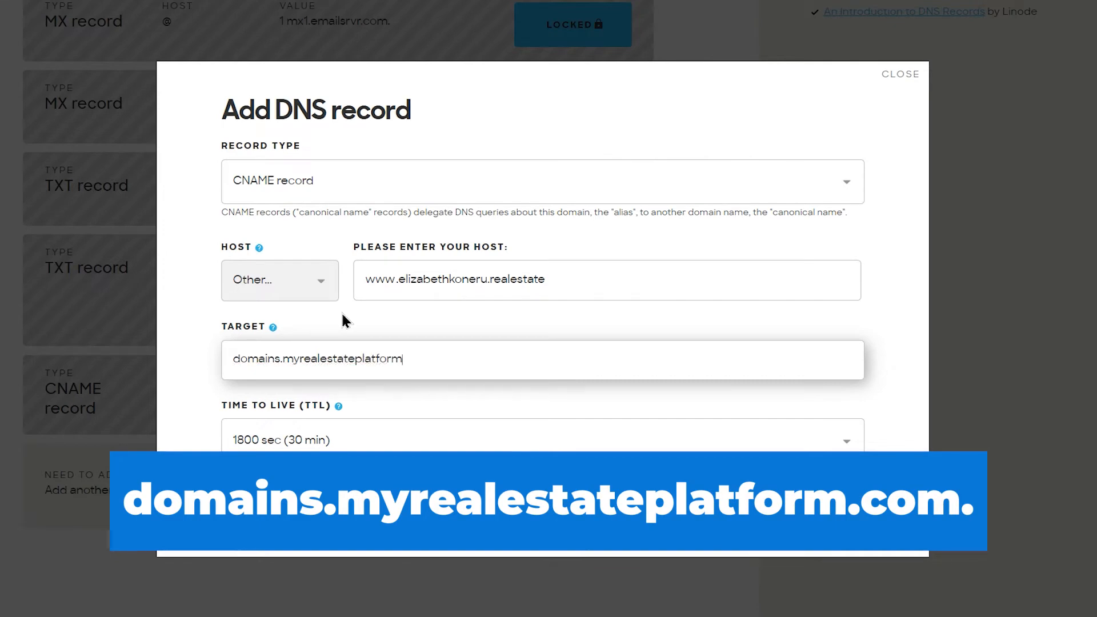
{"action": "type", "text": ".com."}
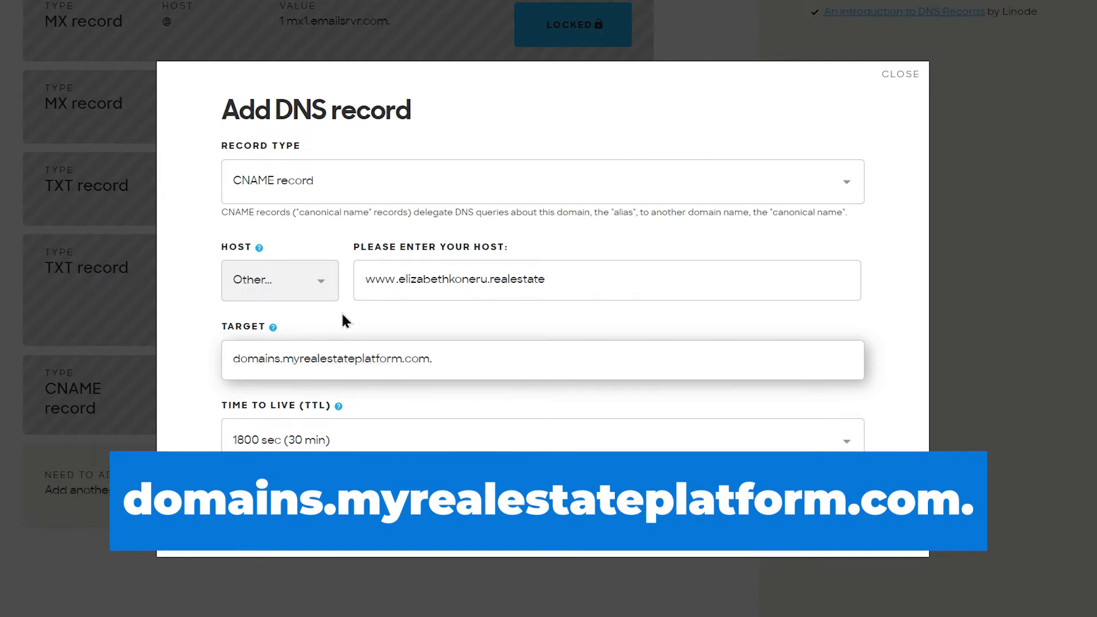
{"action": "left_click", "coordinate": [312, 581]}
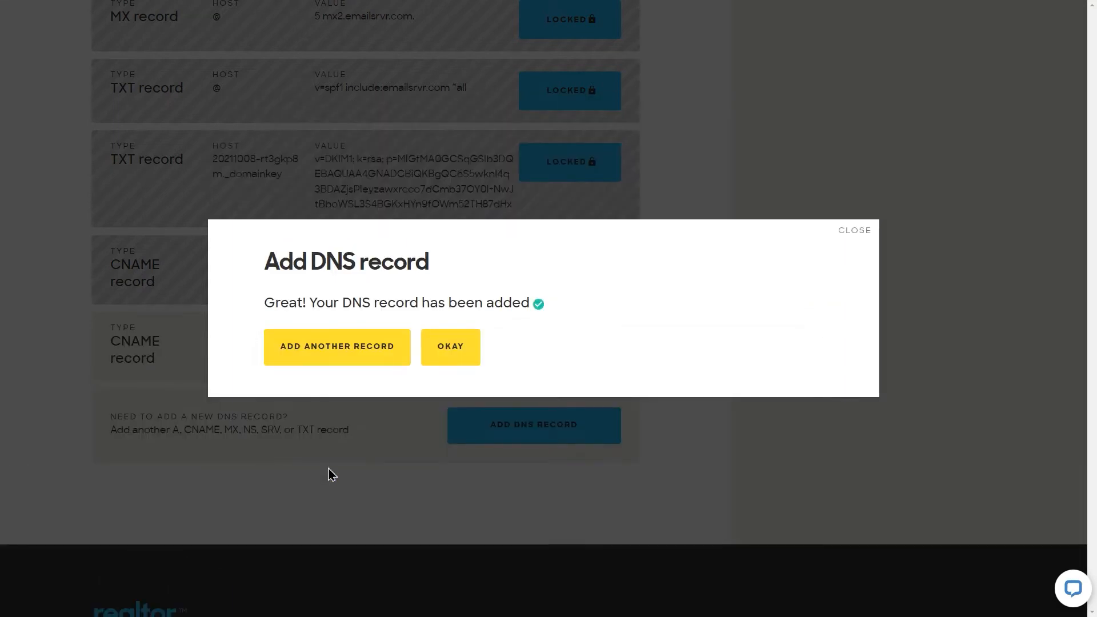
{"action": "left_click", "coordinate": [451, 347]}
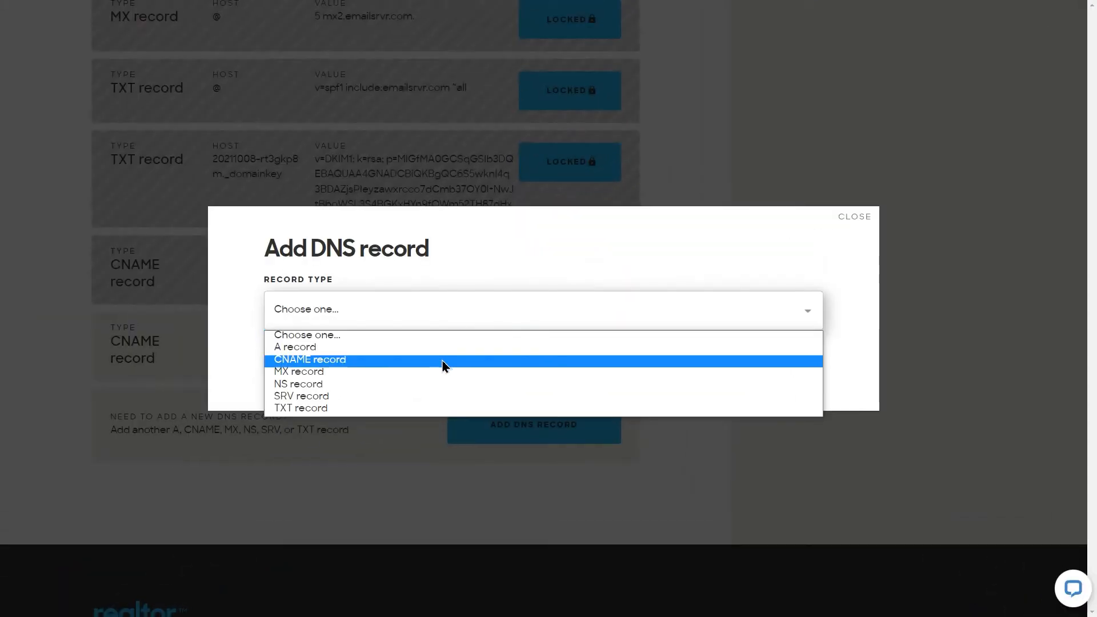
Add a wildcard (*) CNAME record targeting domains.myrealestateplatform.com. and confirm.
{"action": "left_click", "coordinate": [310, 360]}
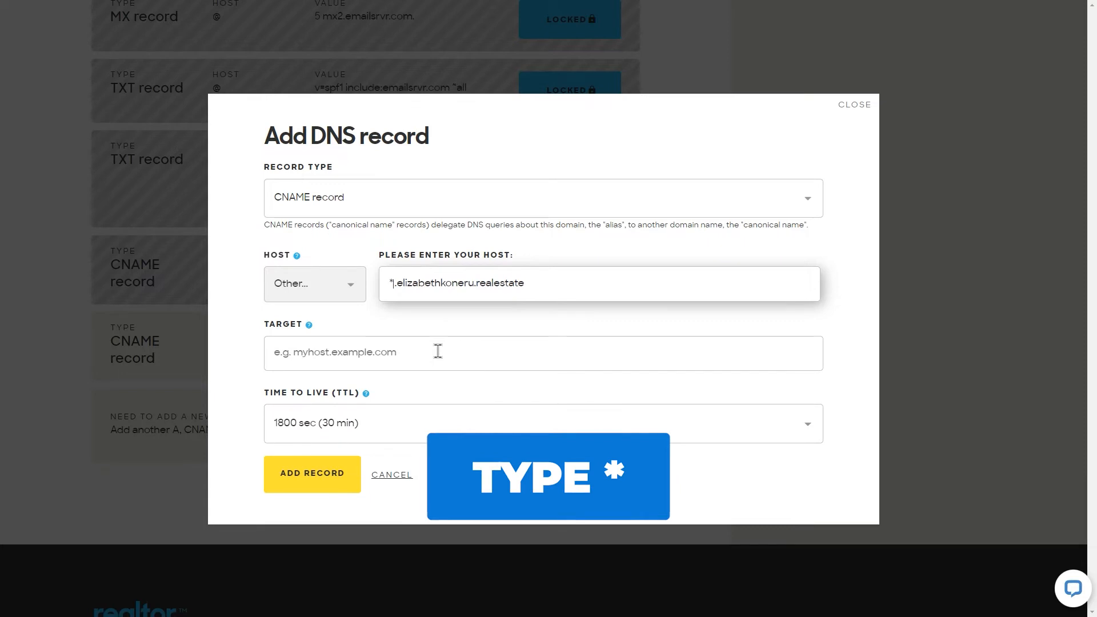
{"action": "type", "text": "domains.myrealestate"}
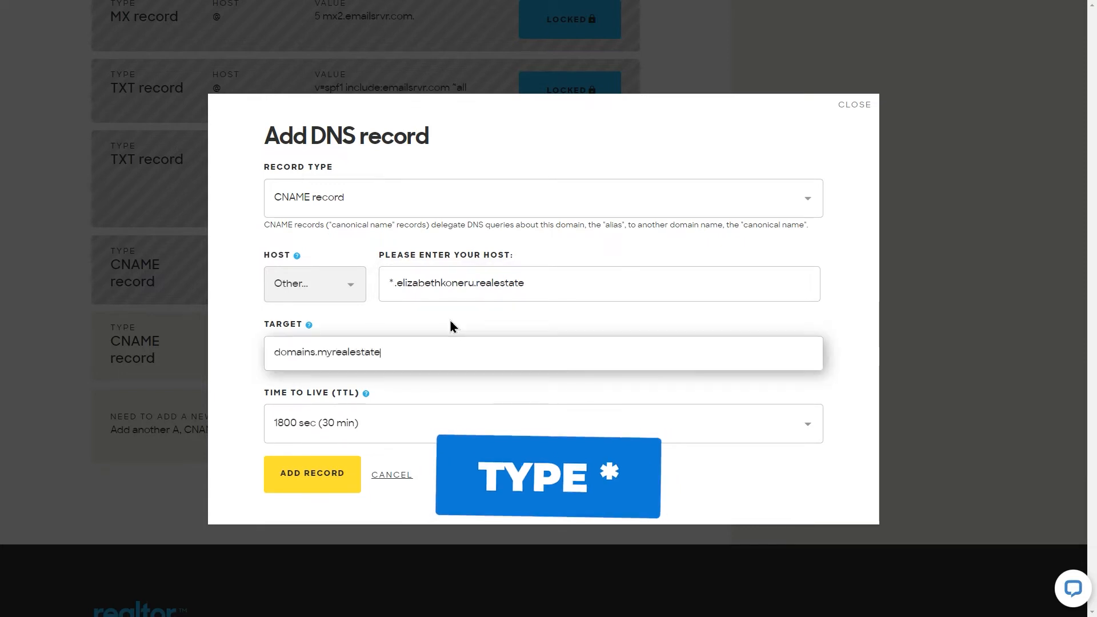
{"action": "type", "text": "platform.com."}
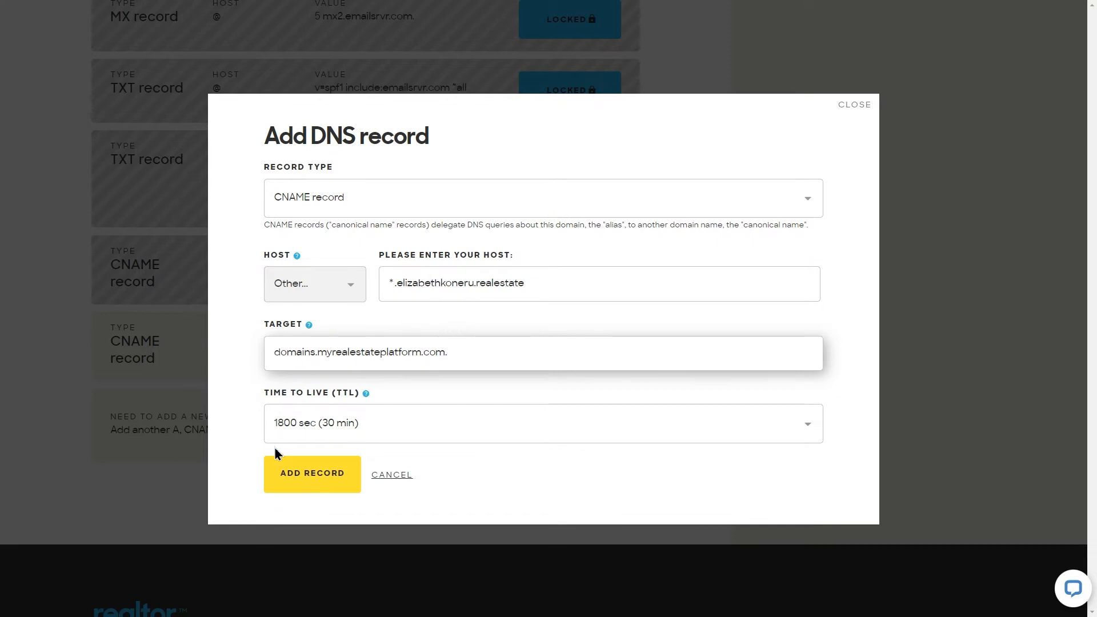
{"action": "left_click", "coordinate": [312, 473]}
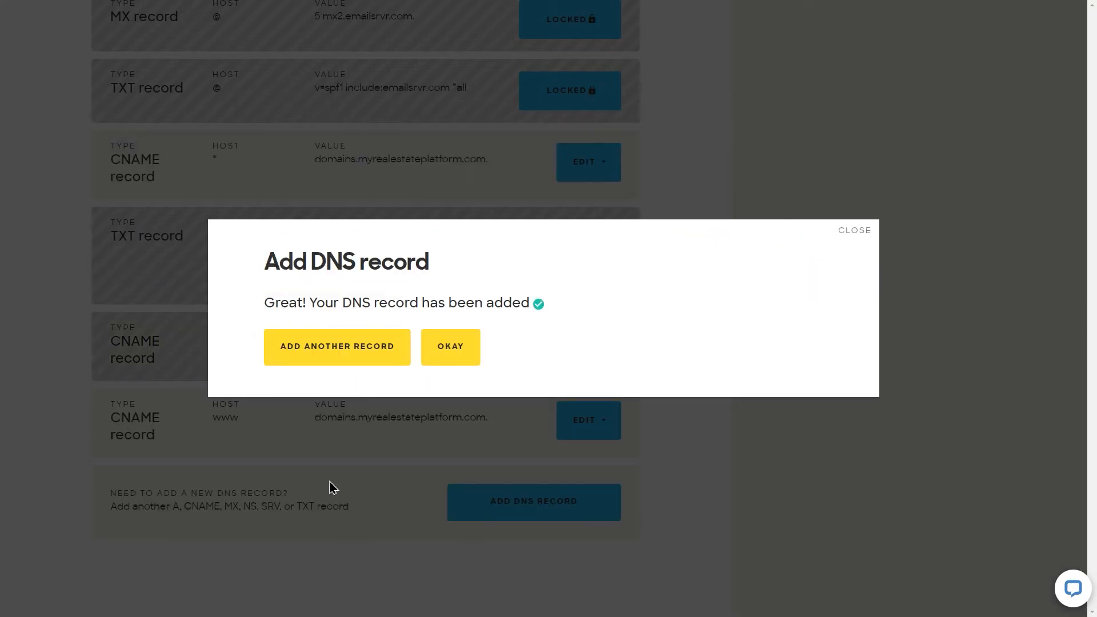
{"action": "left_click", "coordinate": [451, 347]}
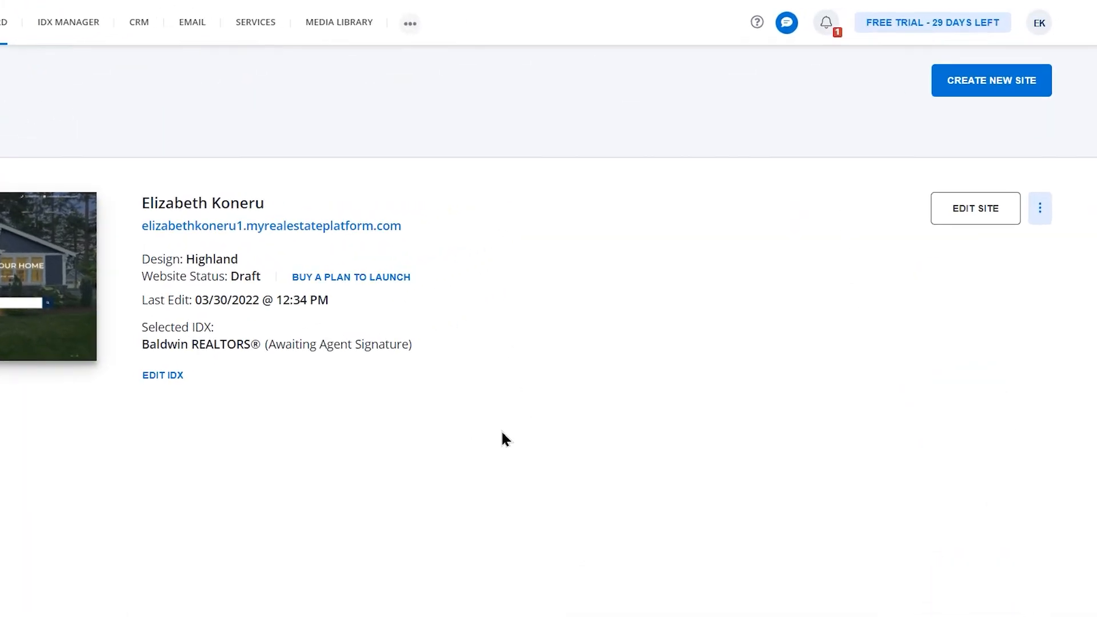
{"action": "left_click", "coordinate": [1039, 208]}
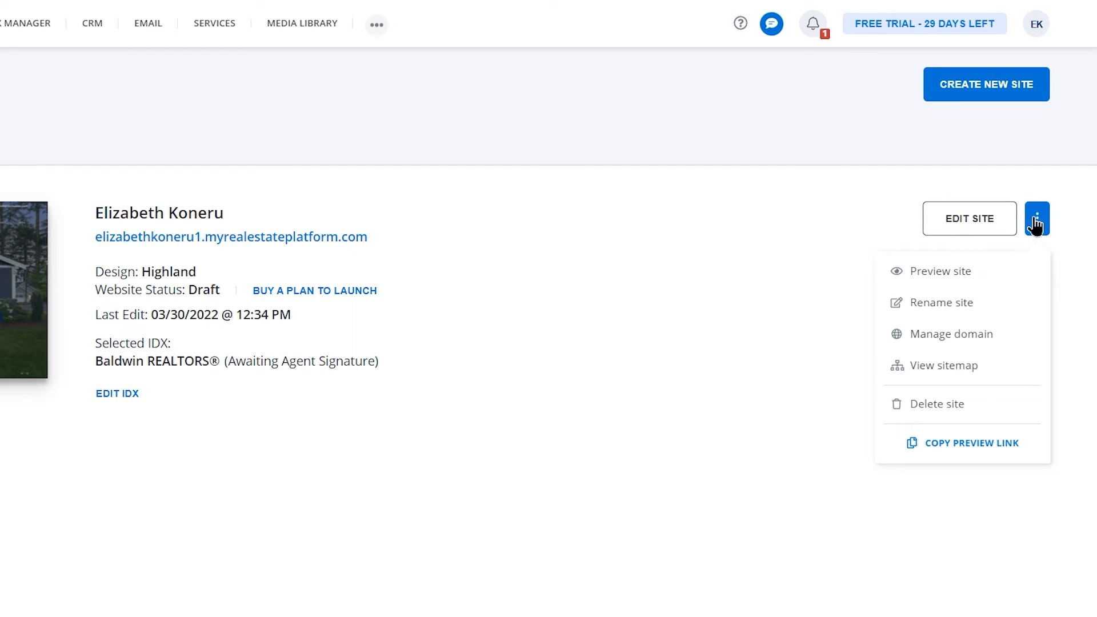
{"action": "left_click", "coordinate": [950, 333]}
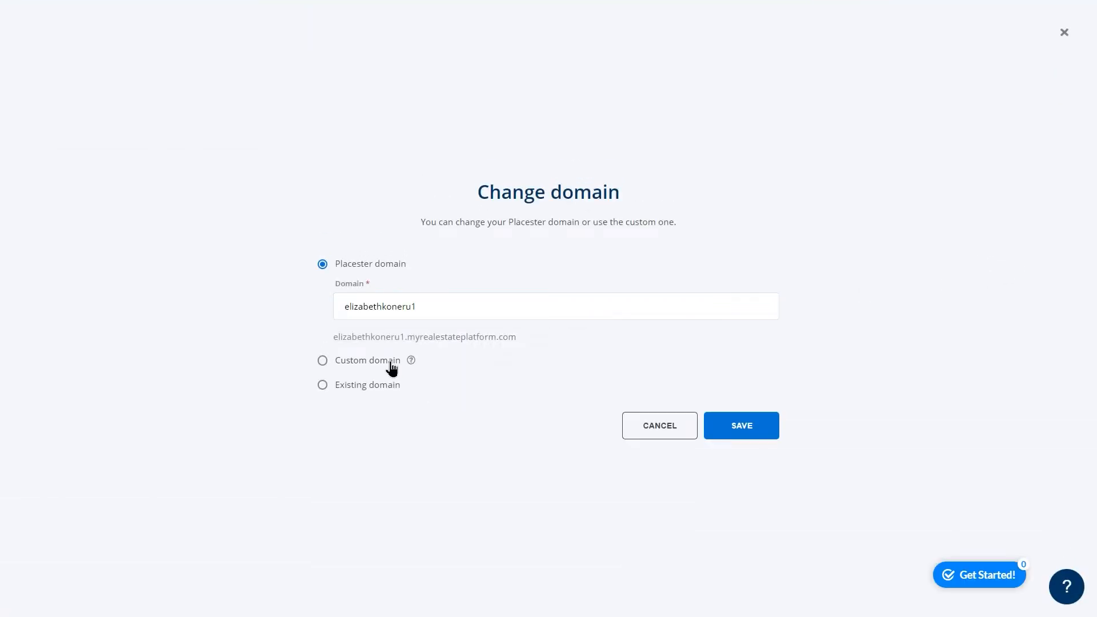
{"action": "left_click", "coordinate": [322, 360]}
{"action": "type", "text": "www.elizabethkoneru.realestate"}
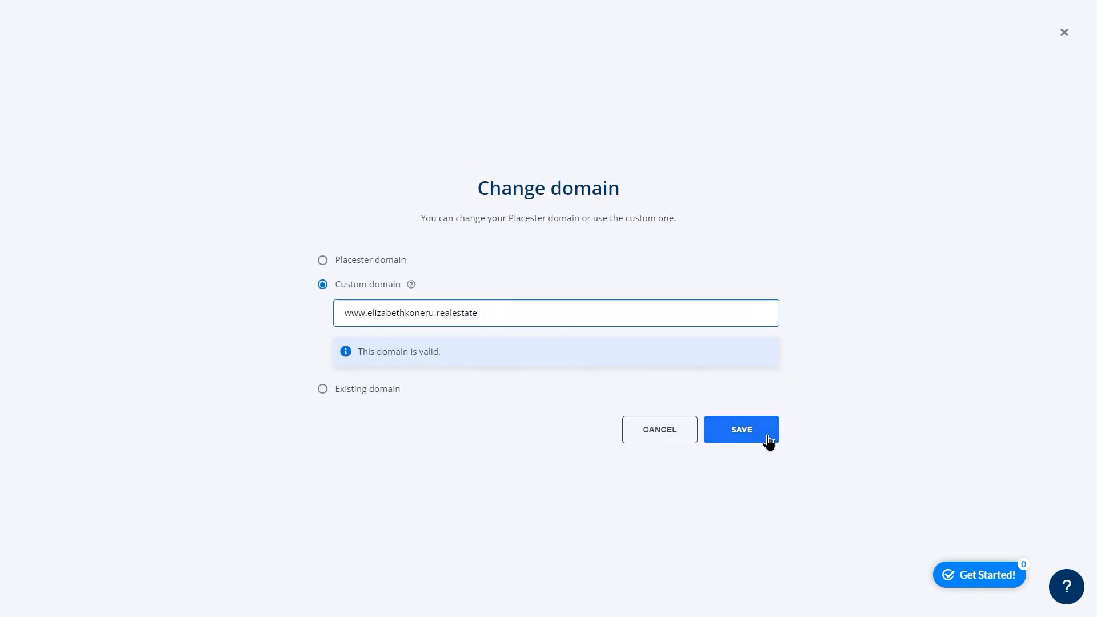
{"action": "left_click", "coordinate": [741, 428]}
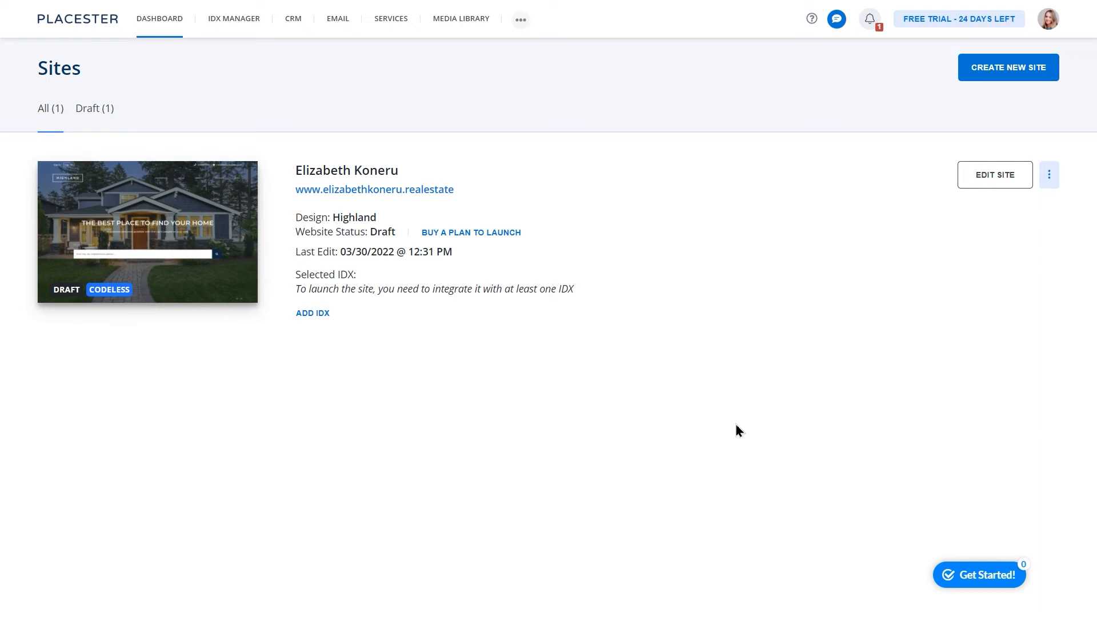
{"action": "mouse_move", "coordinate": [568, 316]}
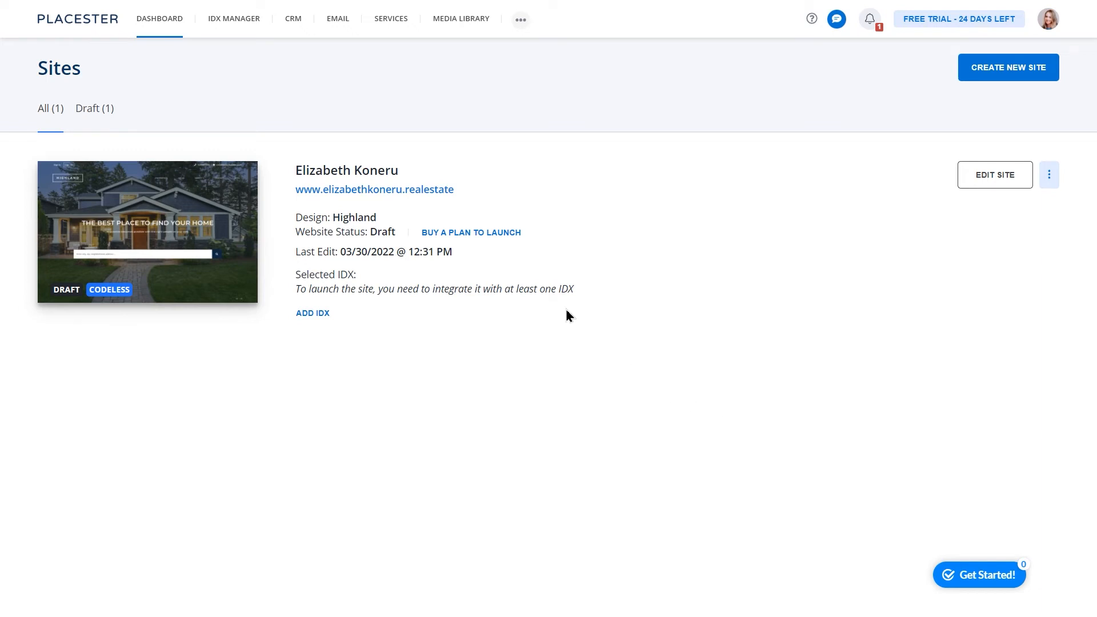
Compare launch plans and show Advanced at $190/month for non-NAR members.
{"action": "left_click", "coordinate": [470, 232]}
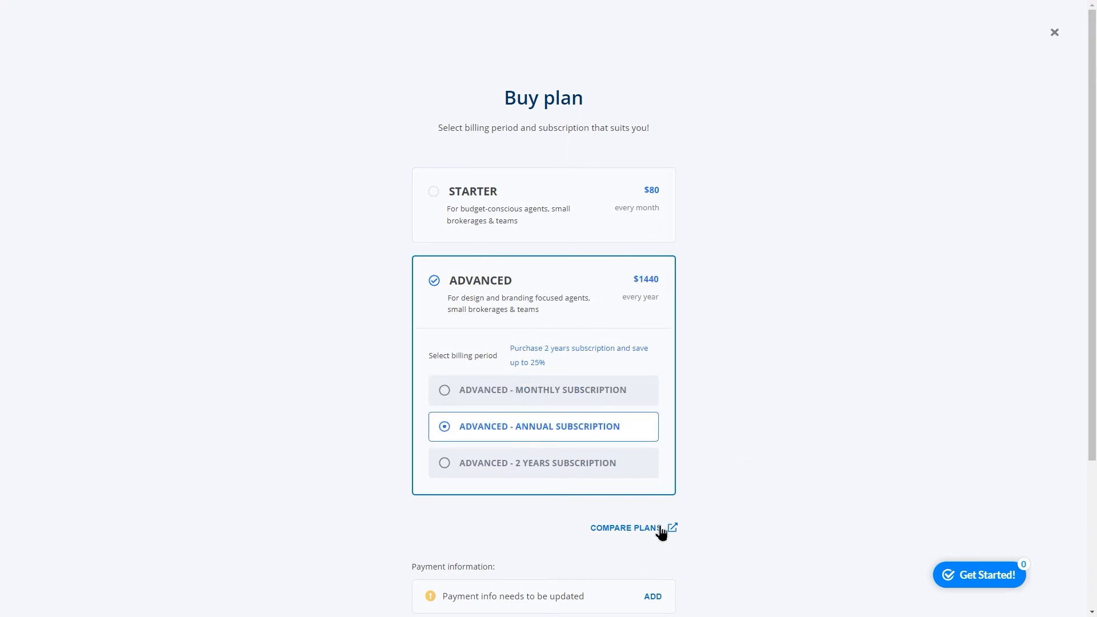
{"action": "left_click", "coordinate": [625, 528]}
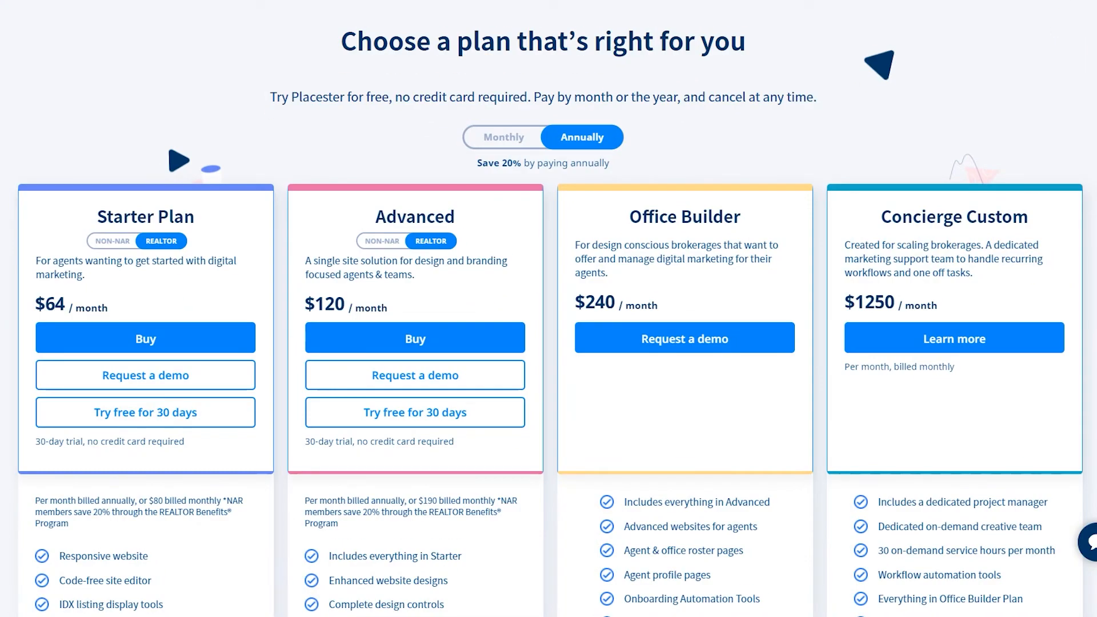
{"action": "mouse_move", "coordinate": [645, 161]}
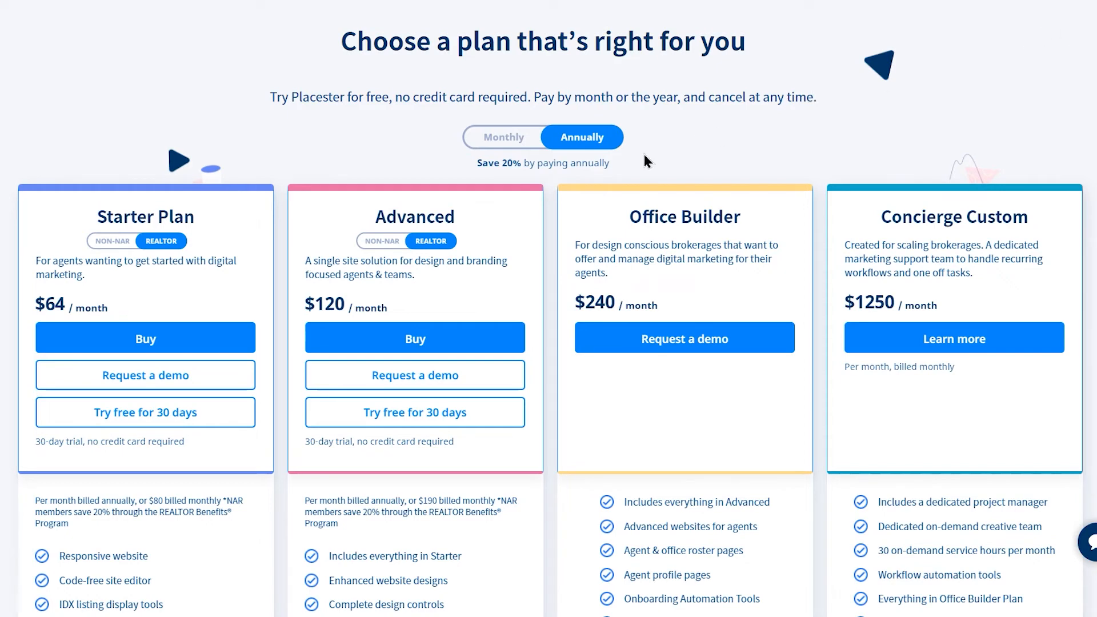
{"action": "left_click", "coordinate": [381, 241]}
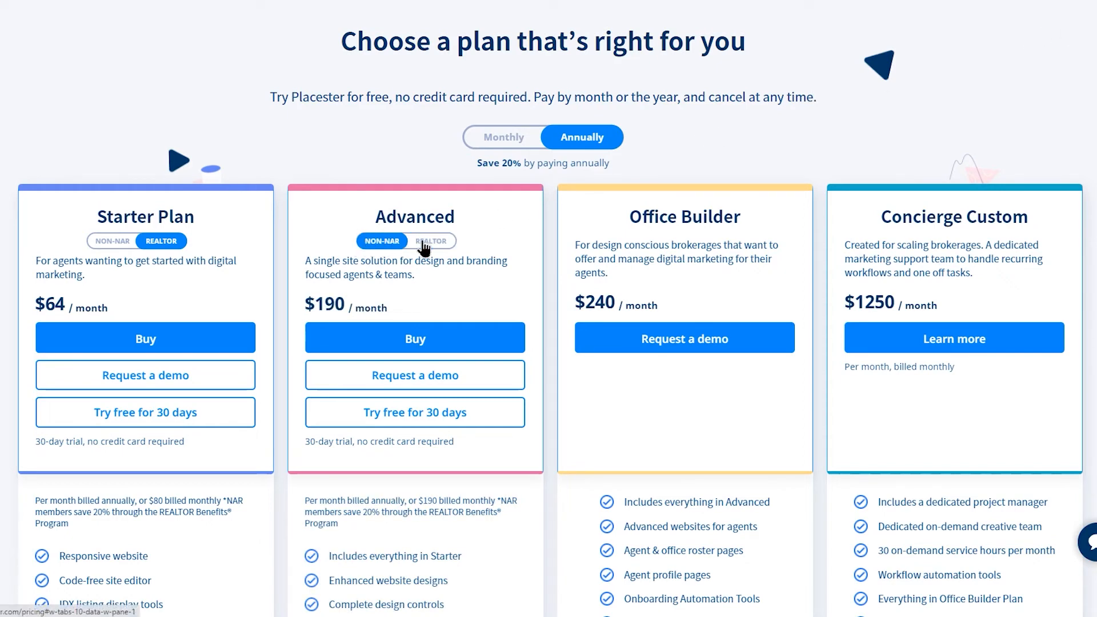
{"action": "scroll", "scroll_direction": "down", "scroll_amount": 3}
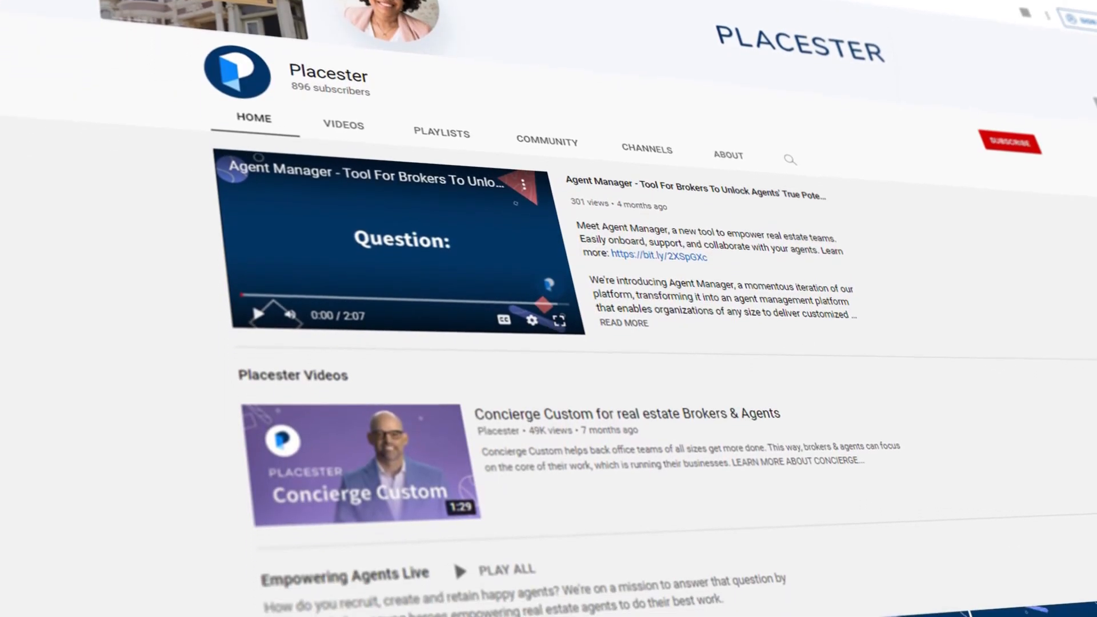
{"action": "scroll", "scroll_direction": "down", "scroll_amount": 3}
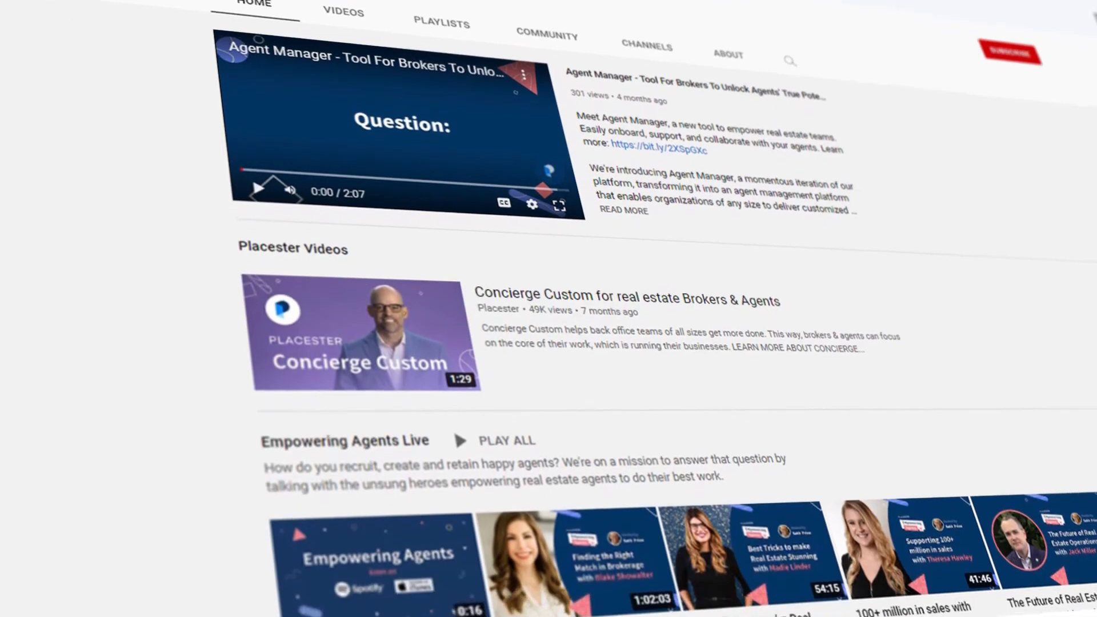